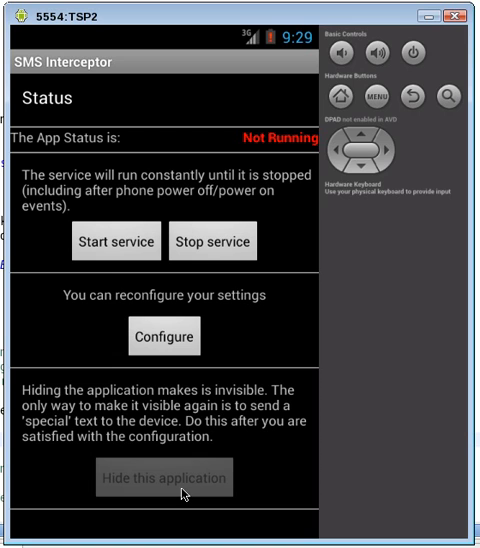
mouse_move(130, 335)
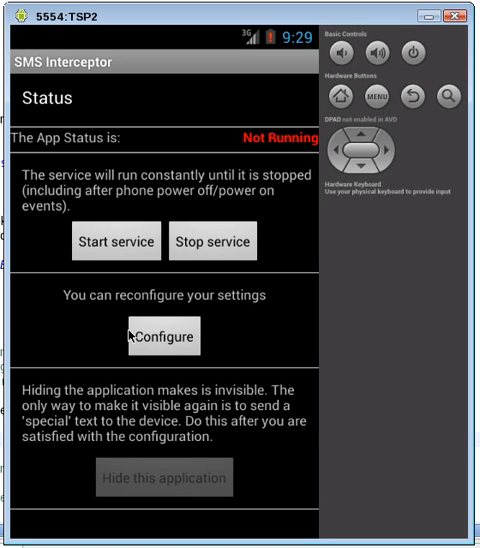
mouse_move(112, 248)
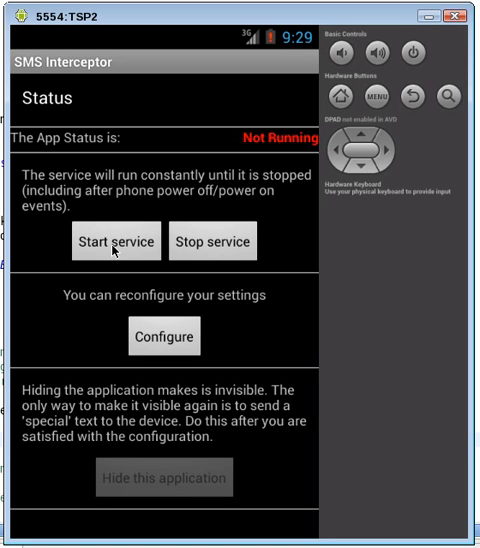
- Start the SMS Interceptor service so its status reads Running
left_click(116, 241)
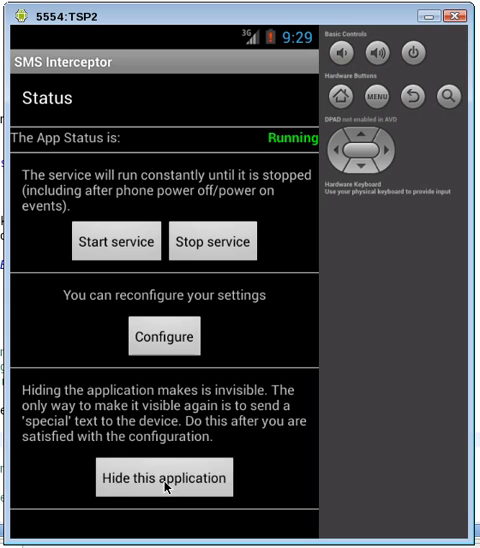
- Hide SMS Interceptor and go back to the app drawer, where its icon is absent
left_click(163, 477)
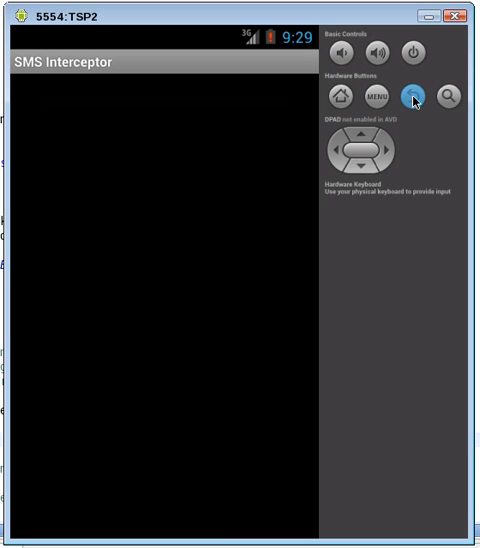
left_click(411, 99)
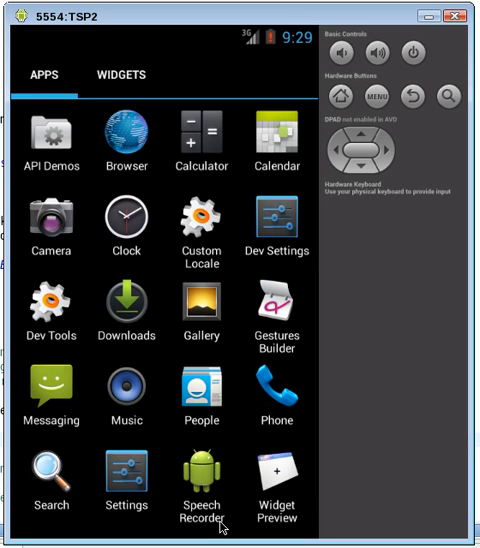
mouse_move(62, 438)
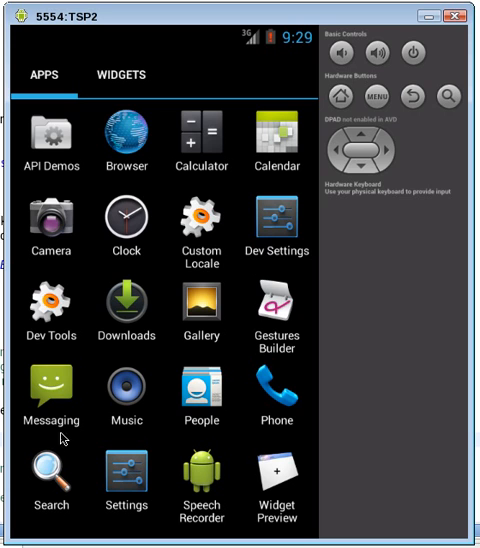
- Text 'Smis' to 555-4 from the Messaging app
left_click(51, 398)
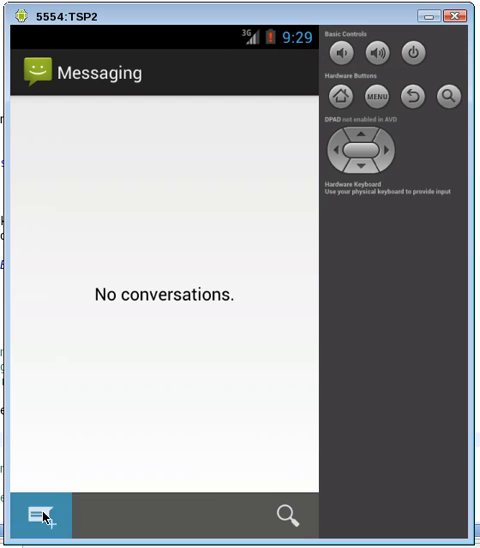
left_click(40, 515)
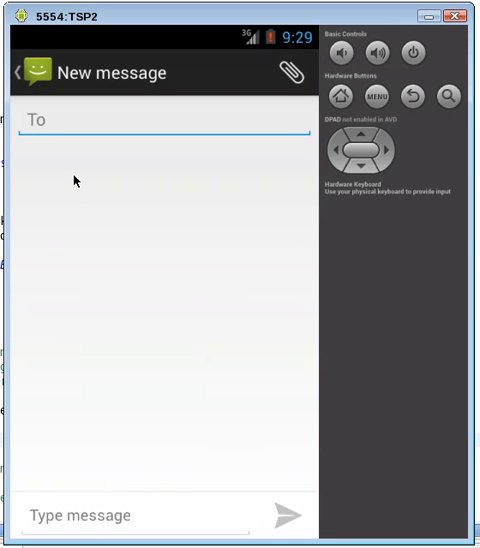
type("55")
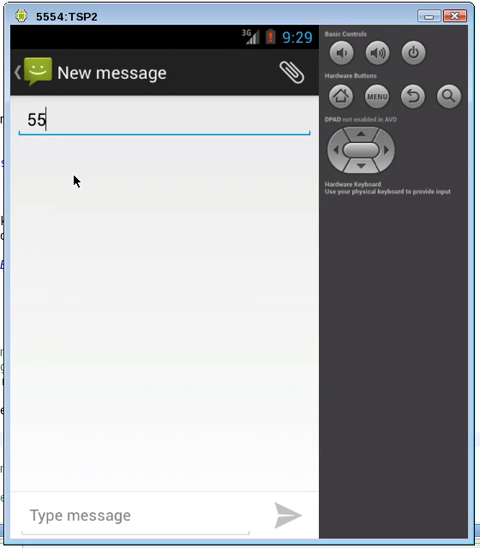
type("5-4")
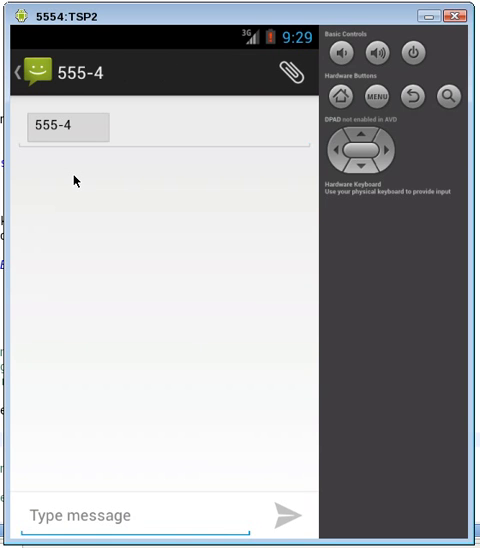
type("Smi")
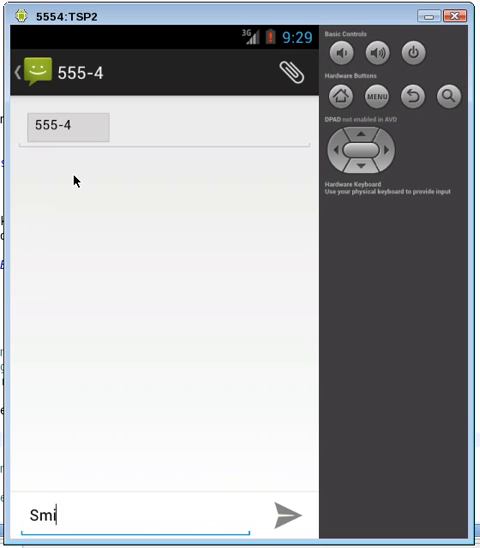
type("s")
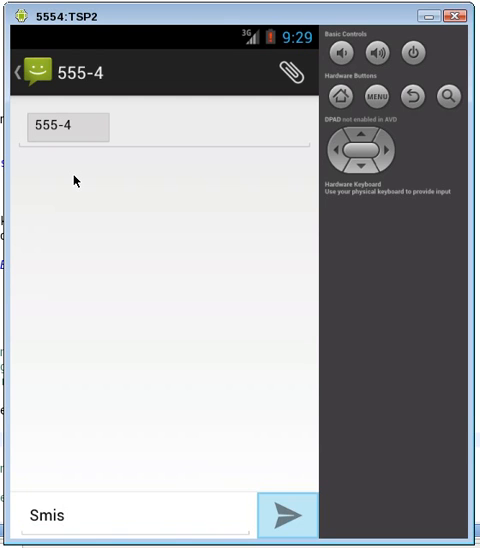
left_click(283, 514)
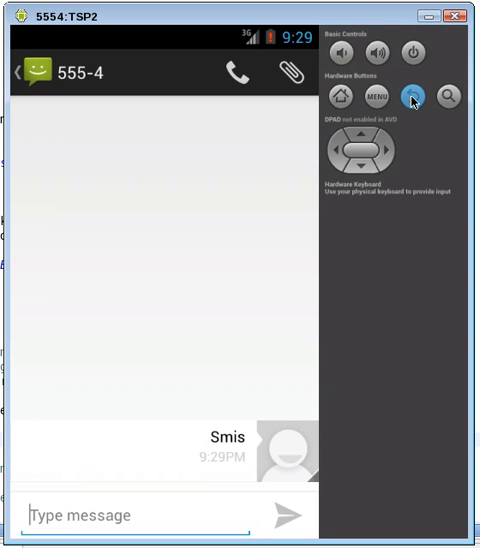
- Back out of the 555-4 conversation and conversation list to the app drawer
left_click(411, 97)
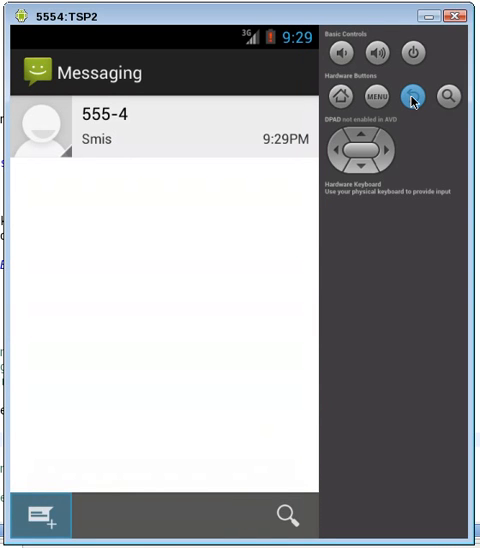
left_click(412, 96)
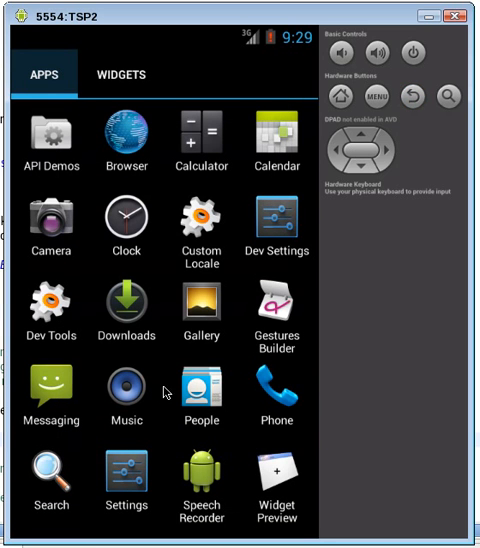